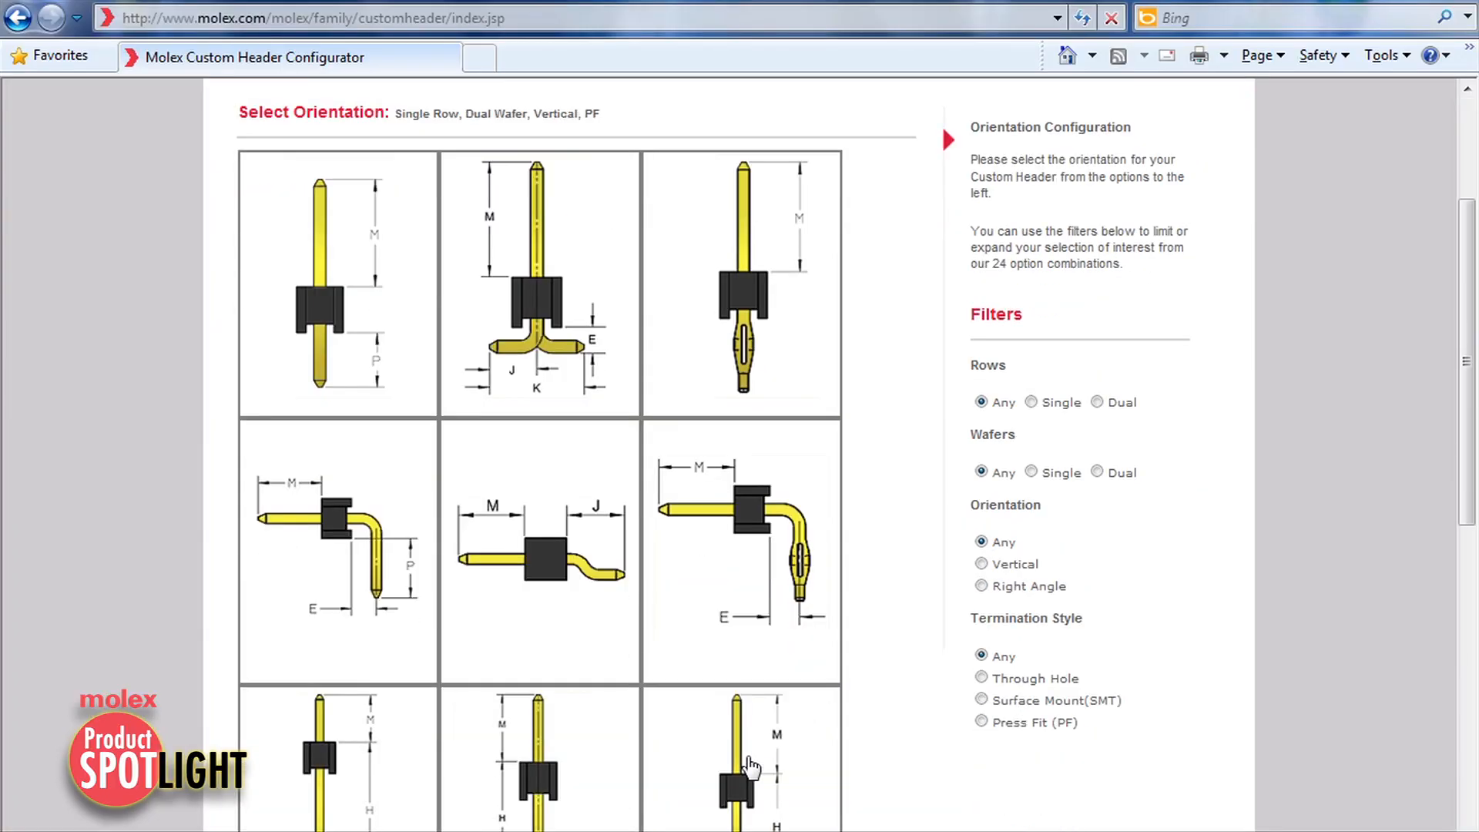
- Review the 6-circuit single-row vertical through-hole header summary and advance to the contact form
{"action": "scroll", "scroll_direction": "down", "scroll_amount": 3}
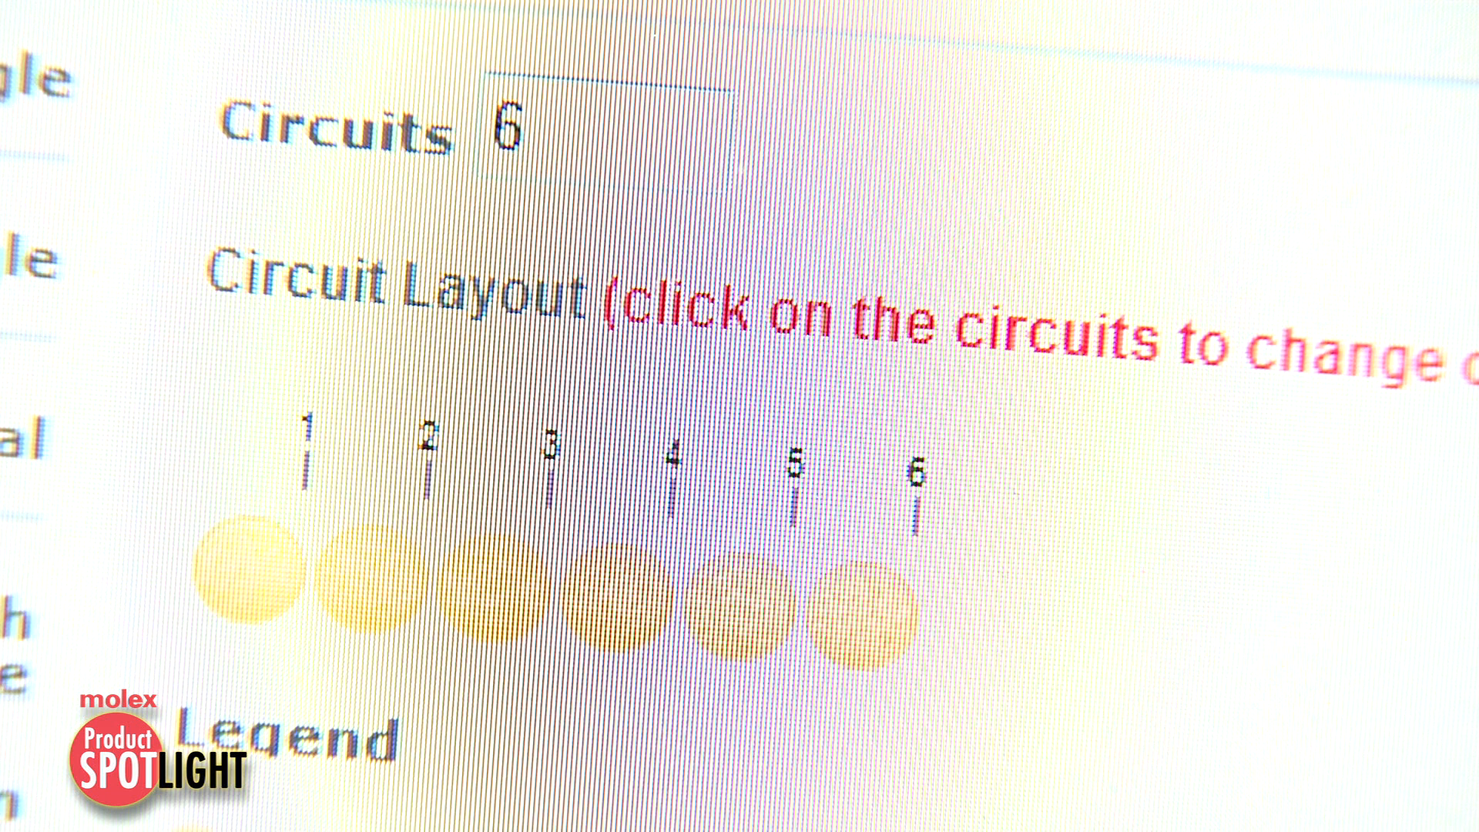
{"action": "left_click", "coordinate": [618, 589]}
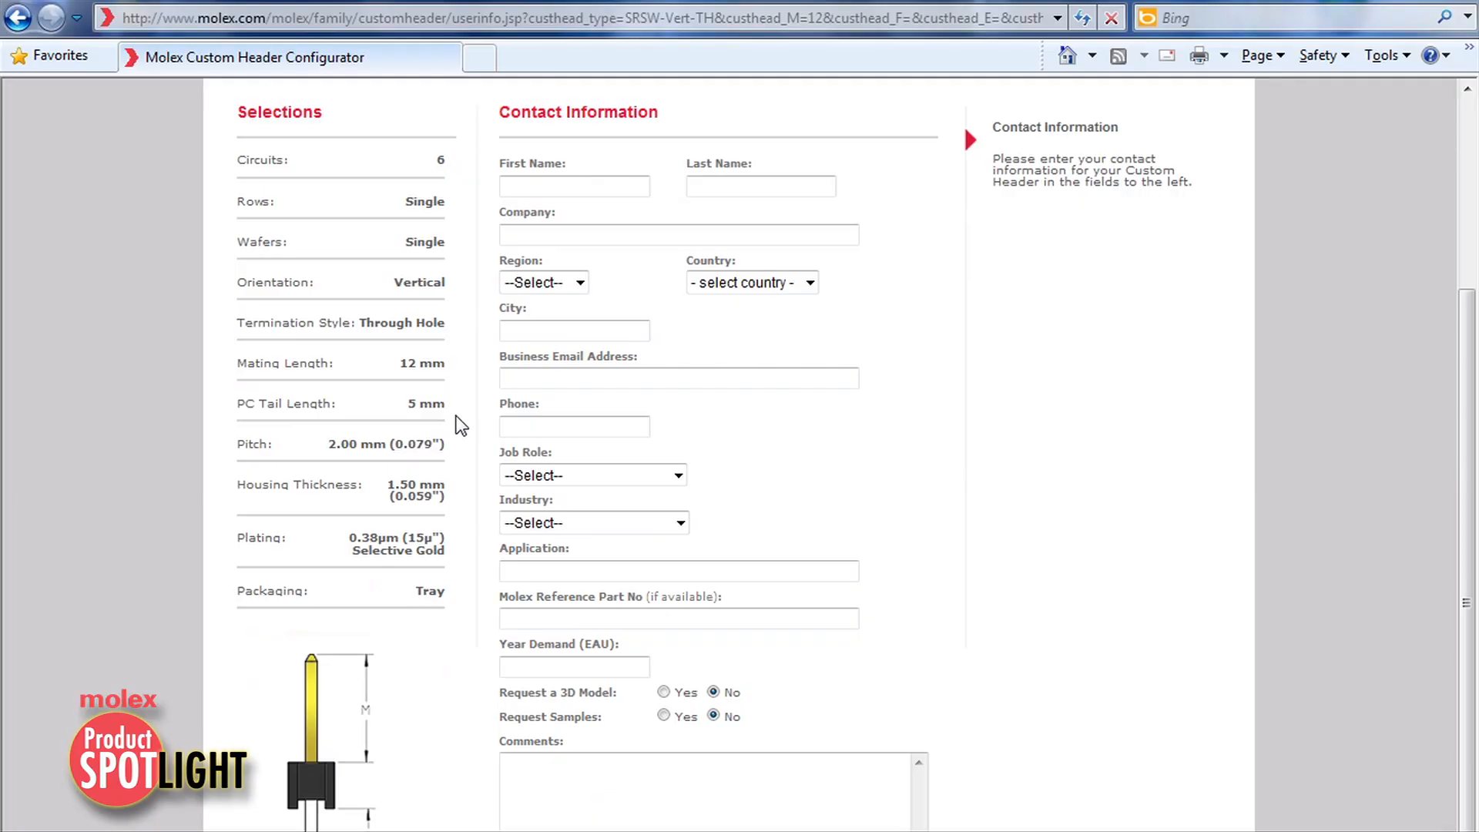
- Enter 'Chris' as the first name, then type 'Custom He' into the molex.com search
{"action": "type", "text": "Ch"}
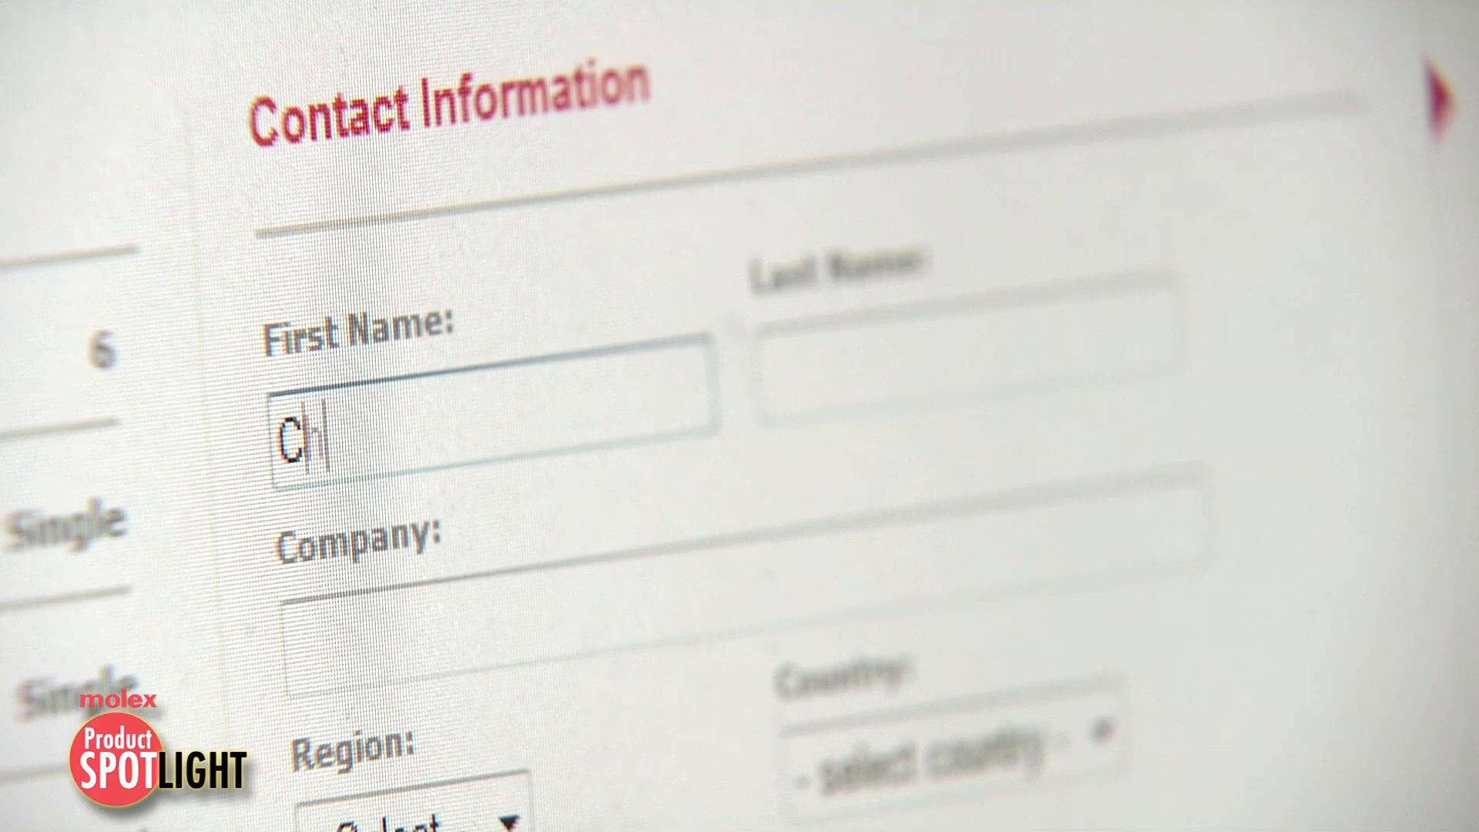
{"action": "type", "text": "Chris"}
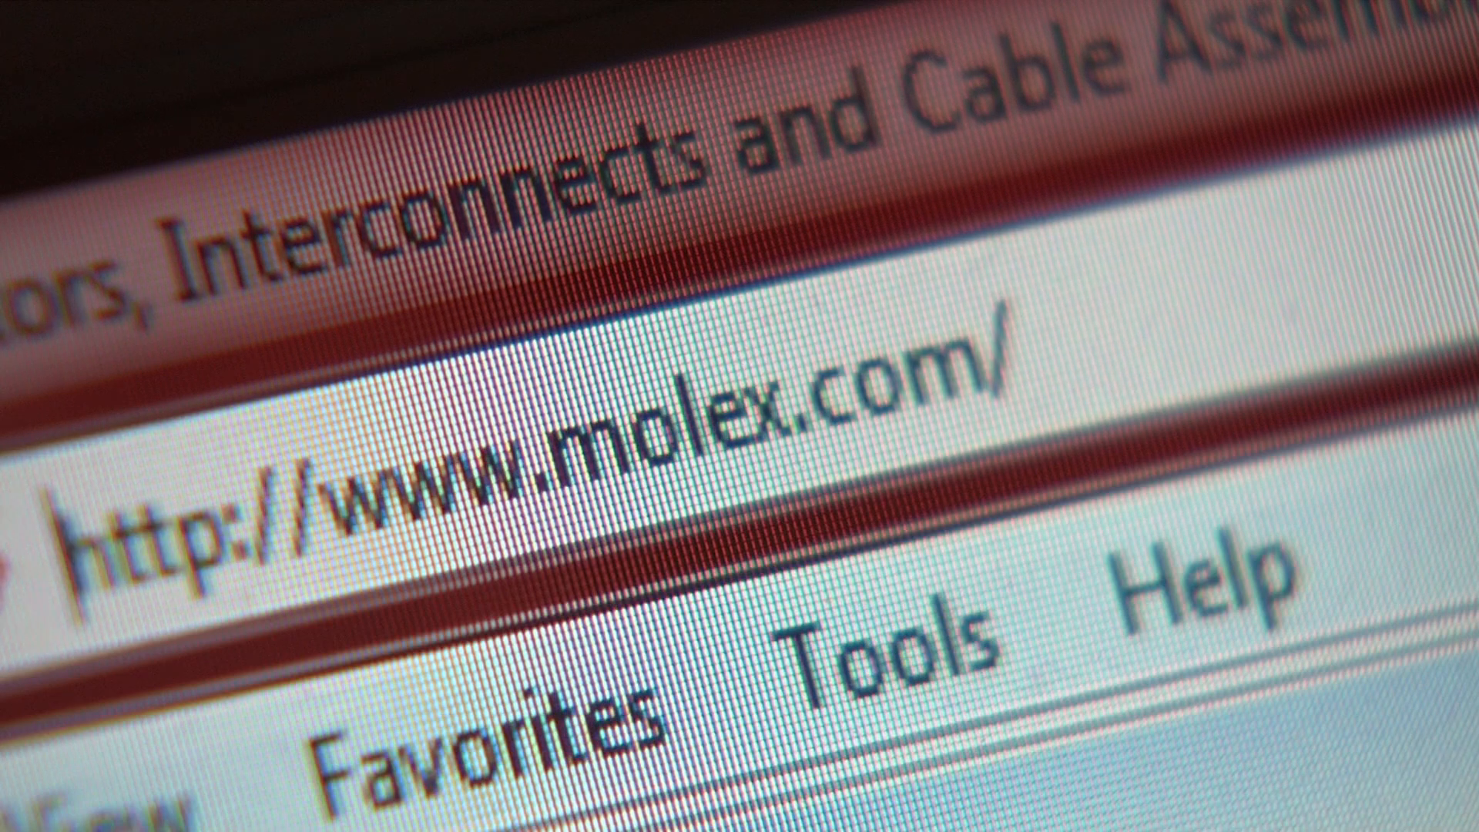
{"action": "type", "text": "Custom He"}
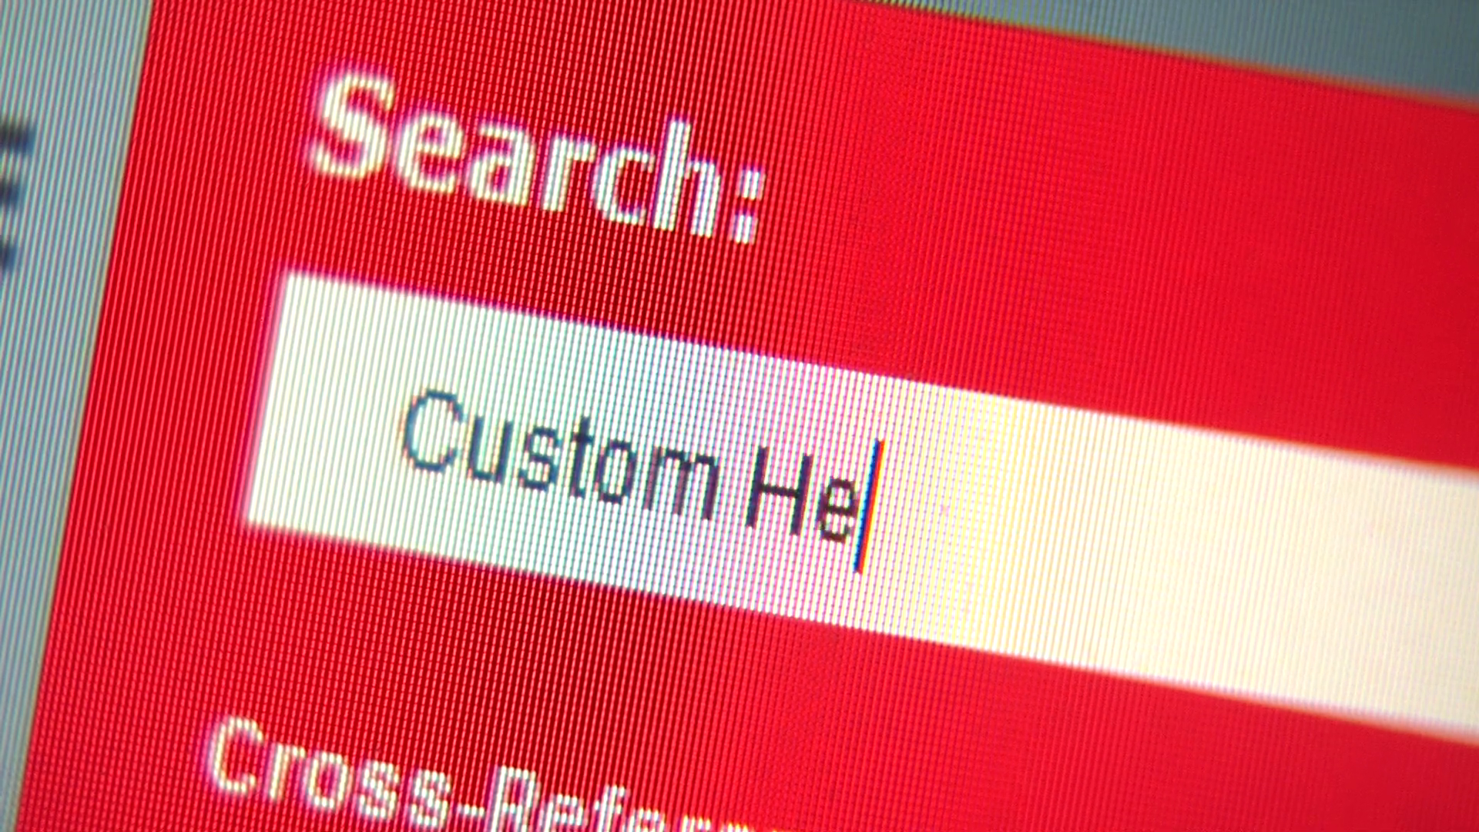